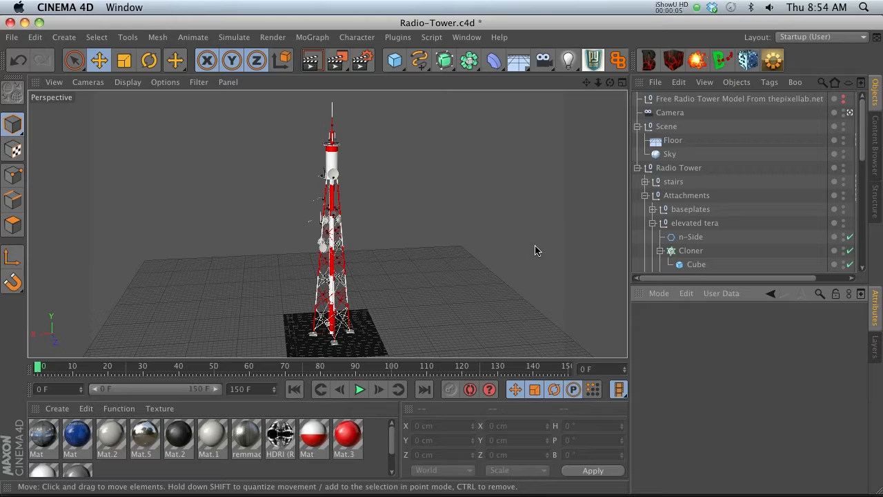
pyautogui.moveTo(377, 243)
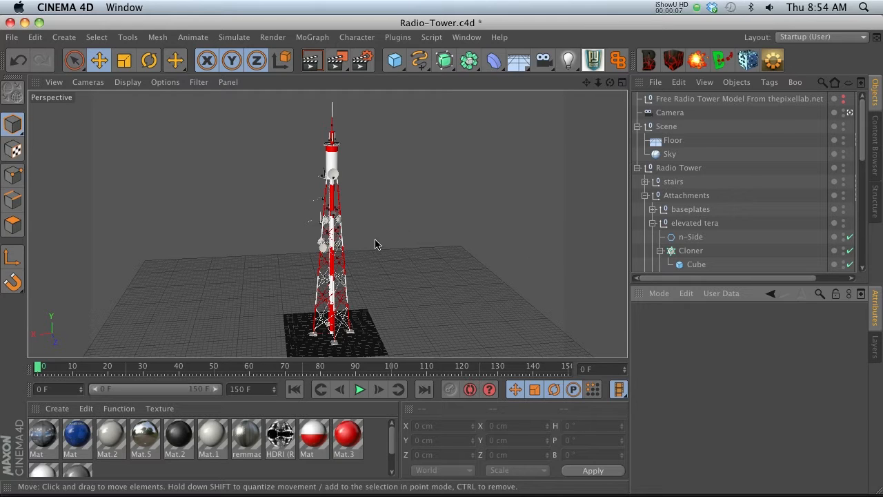
pyautogui.moveTo(359, 248)
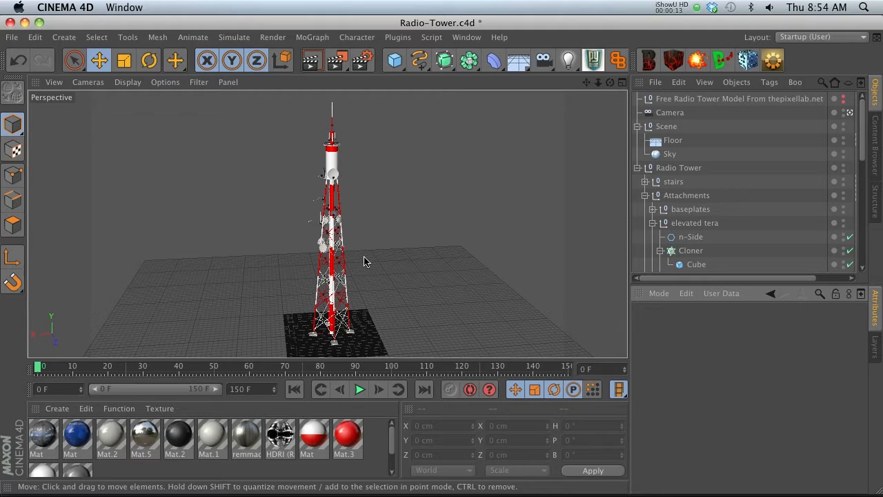
pyautogui.moveTo(358, 196)
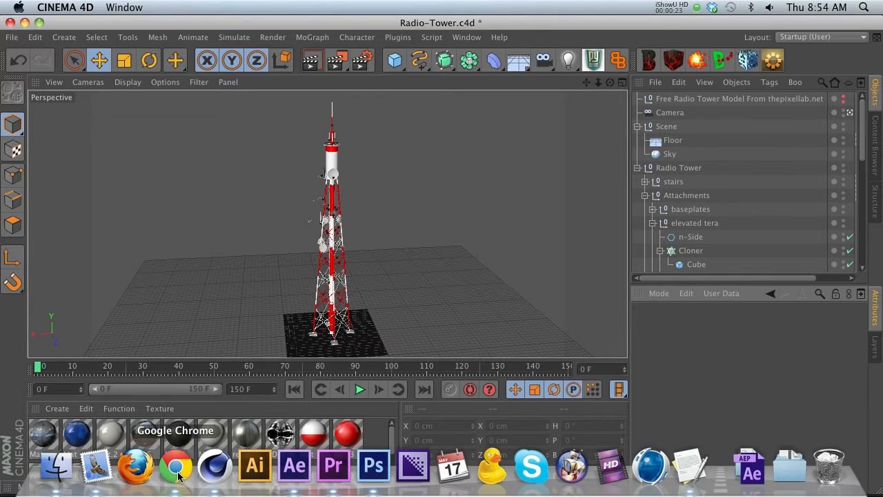
# Check the script's blog post, then filter commands for 'so' and place SoloSelected on the top toolbar
pyautogui.click(174, 467)
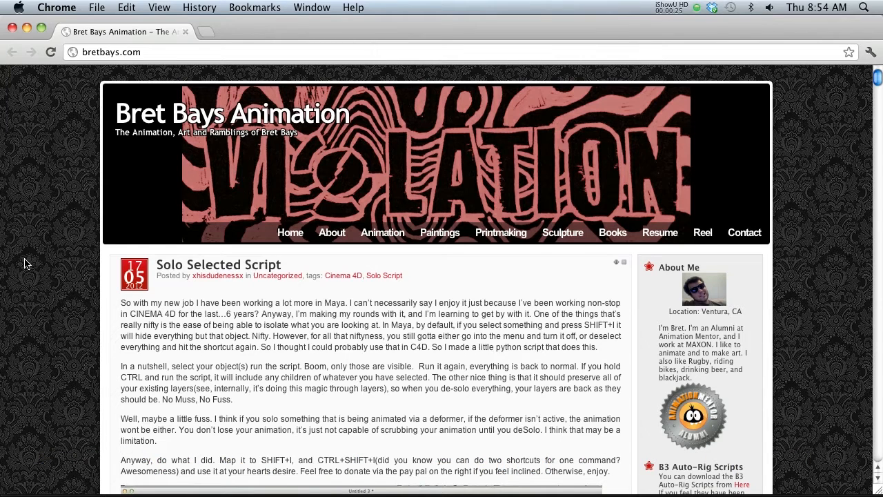
pyautogui.scroll(-3)
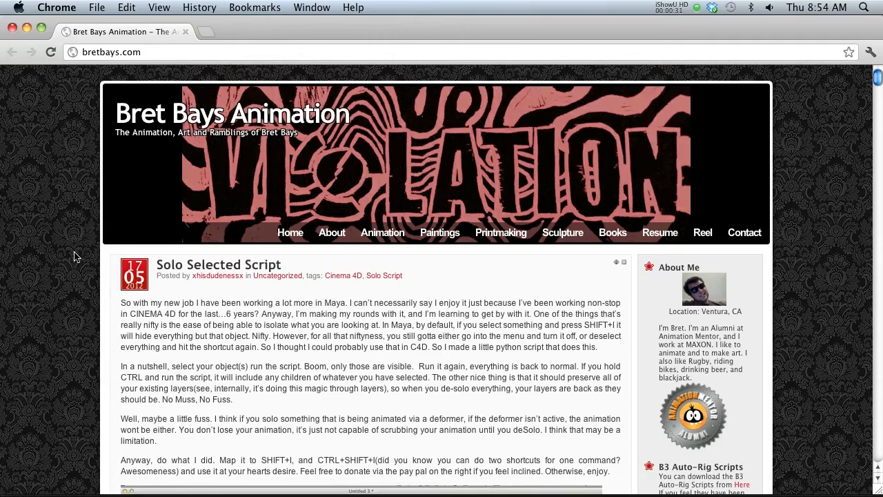
pyautogui.scroll(-3)
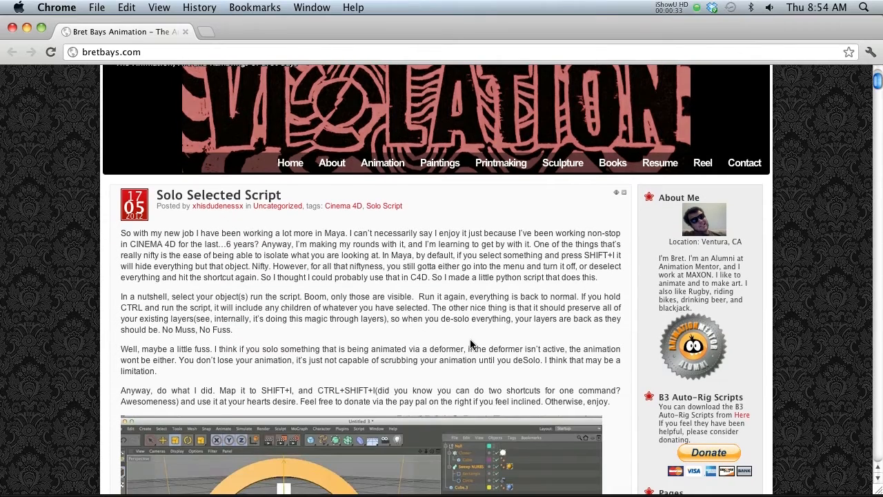
pyautogui.moveTo(62, 329)
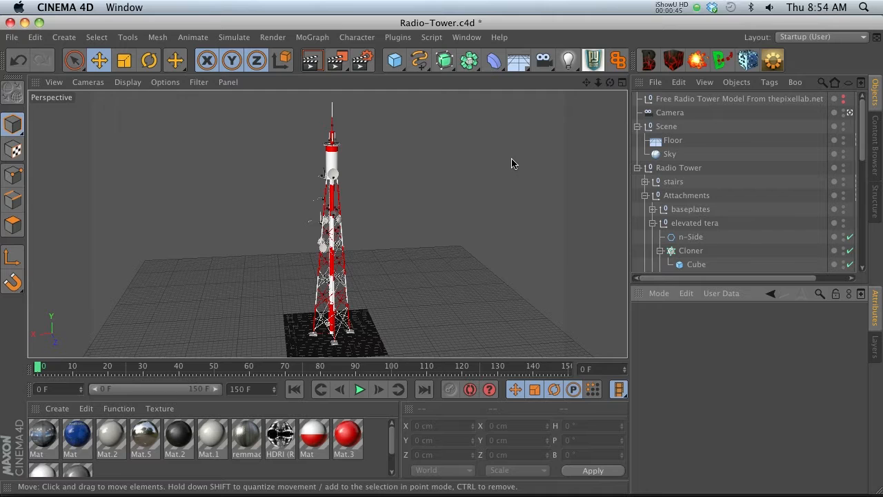
pyautogui.moveTo(807, 66)
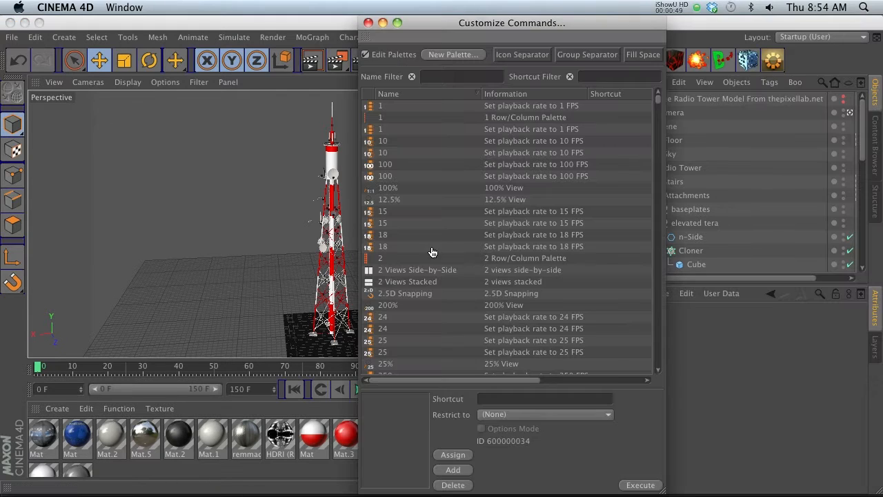
pyautogui.write('solo')
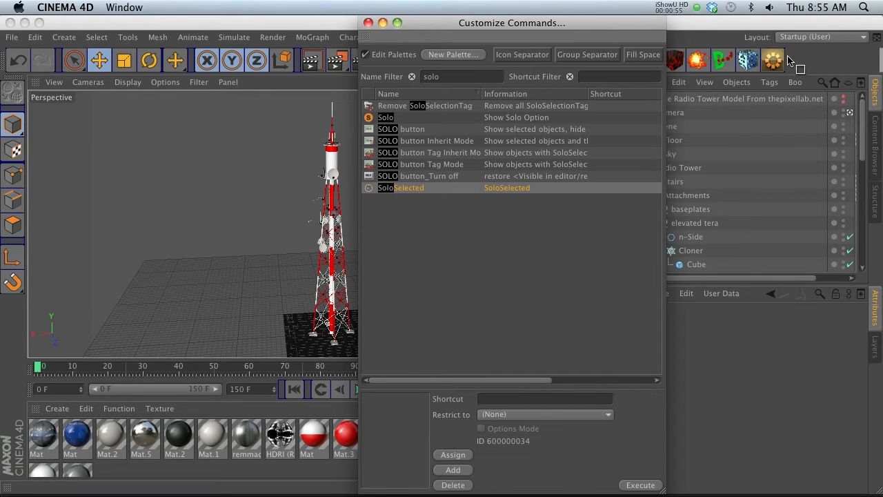
pyautogui.click(376, 22)
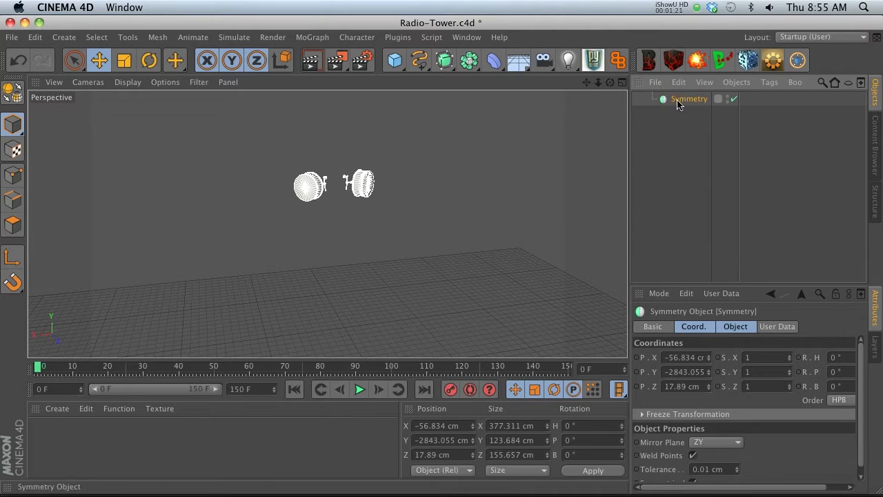
# Toggle the SoloSelected button to isolate the microwave antenna Symmetry object and restore the full tower
pyautogui.click(797, 60)
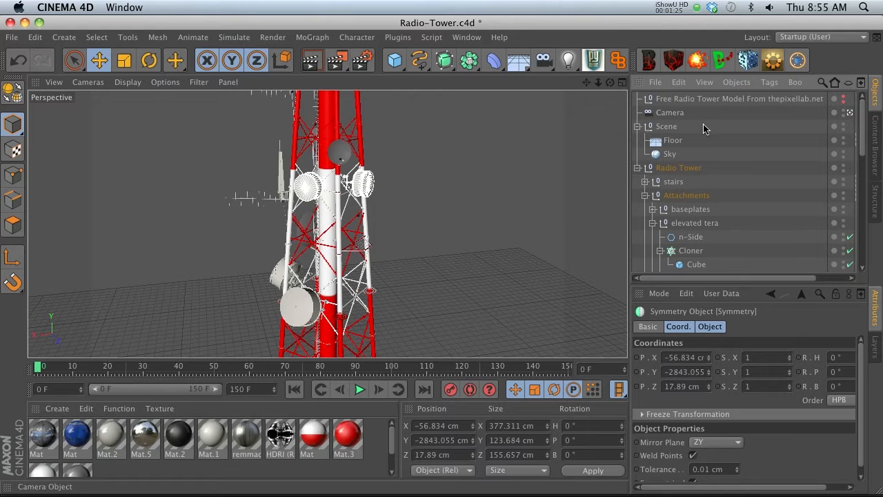
pyautogui.moveTo(423, 182)
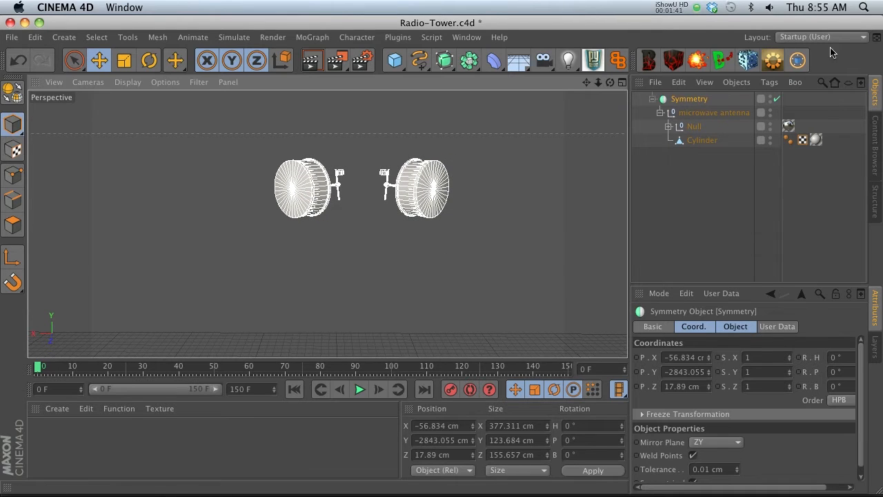
pyautogui.click(715, 113)
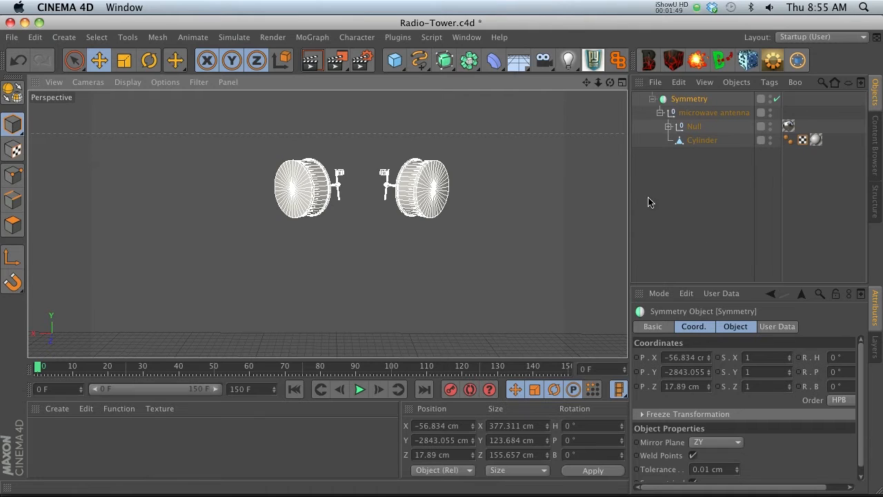
pyautogui.moveTo(689, 99)
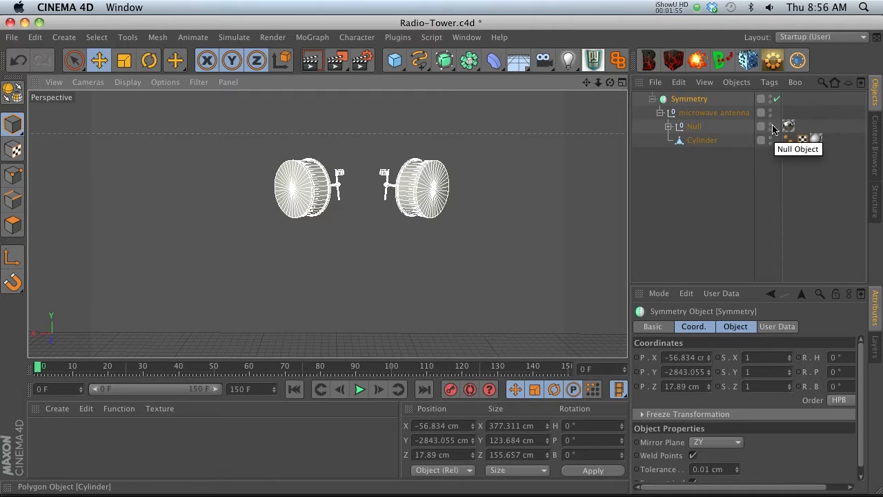
pyautogui.moveTo(694, 99)
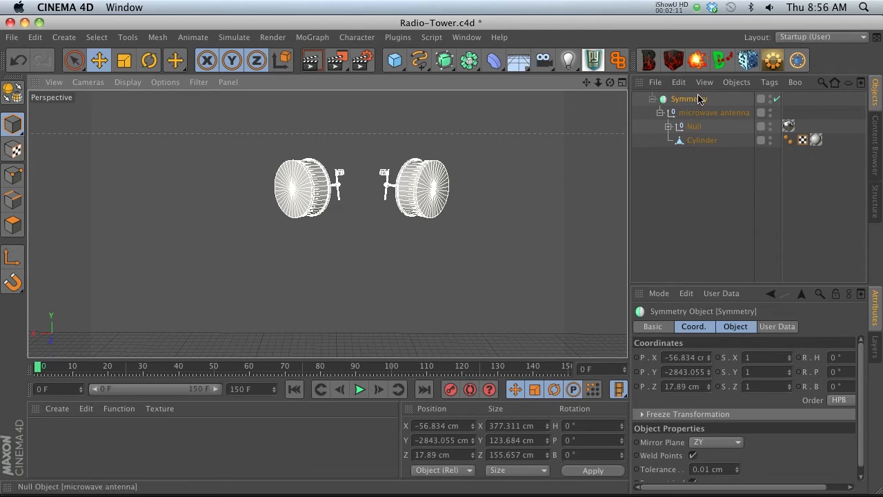
pyautogui.moveTo(781, 85)
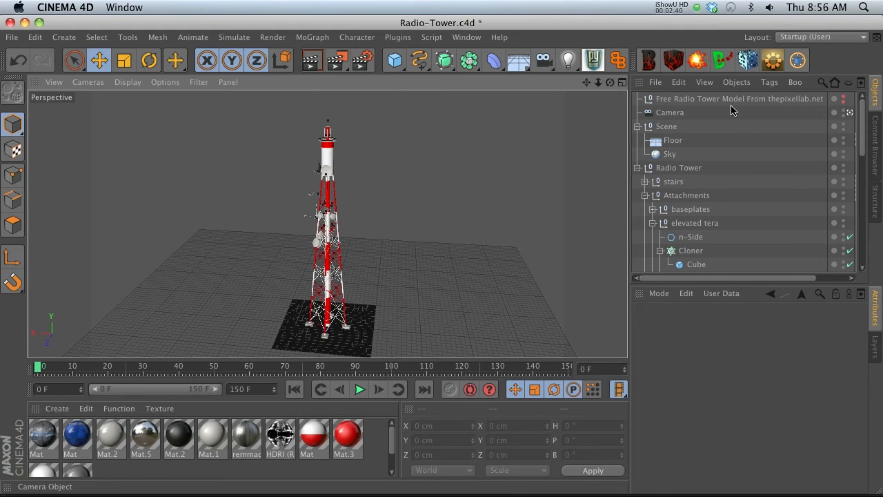
pyautogui.moveTo(724, 130)
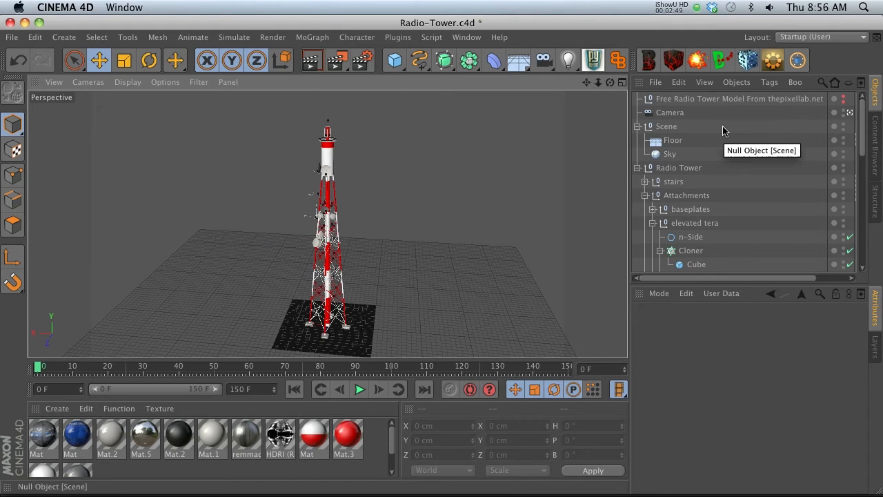